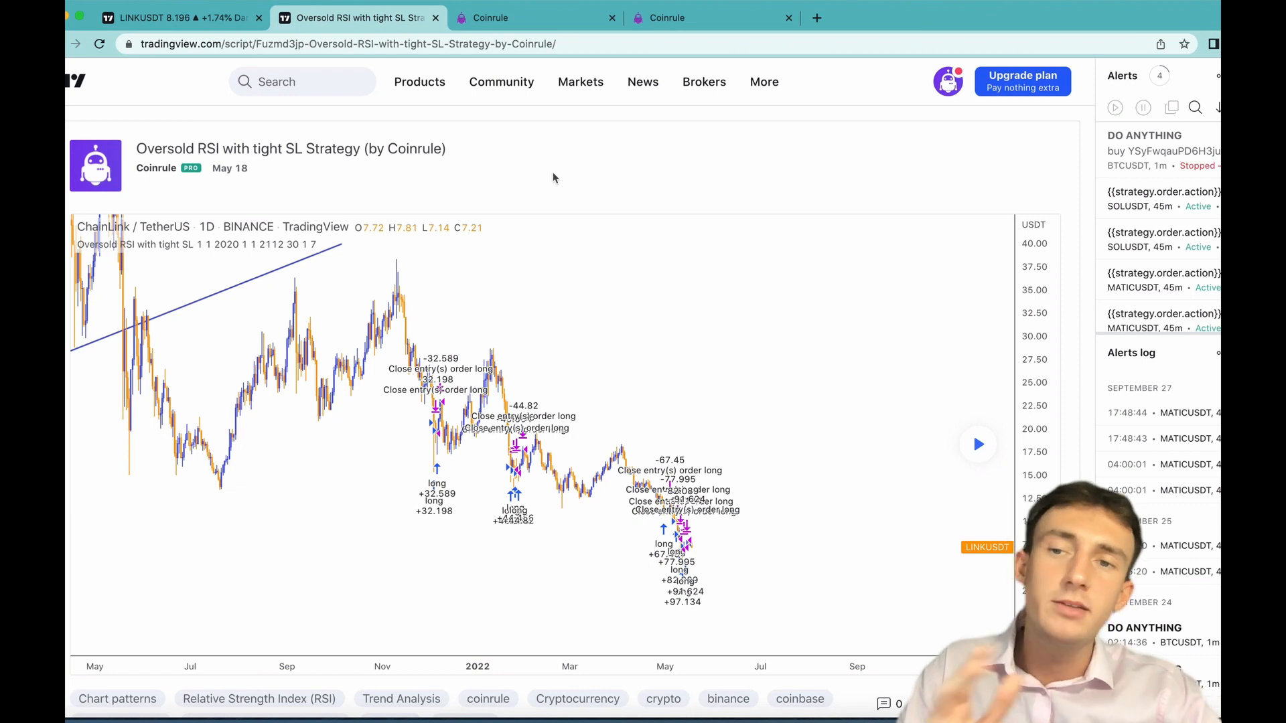
pyautogui.moveTo(233, 128)
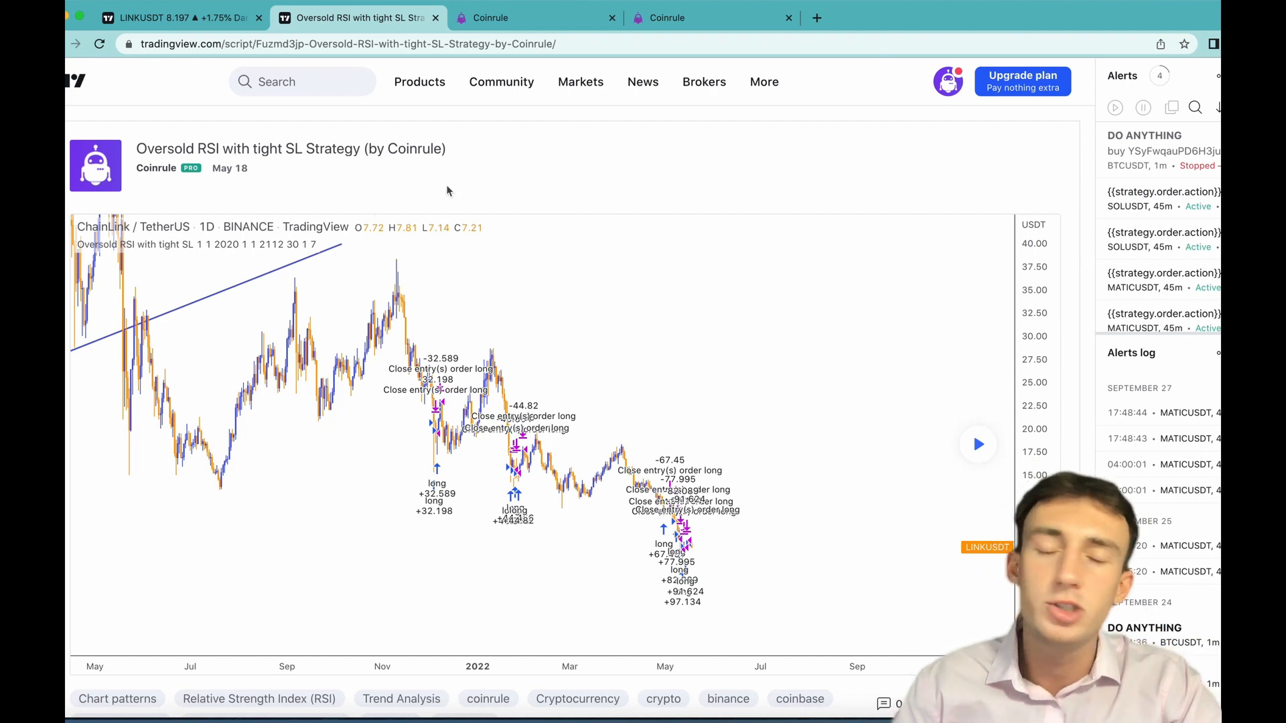
# - Add the Oversold RSI with tight SL Strategy (by Coinrule) from Favorites to the LINKUSDT daily chart
pyautogui.scroll(-3)
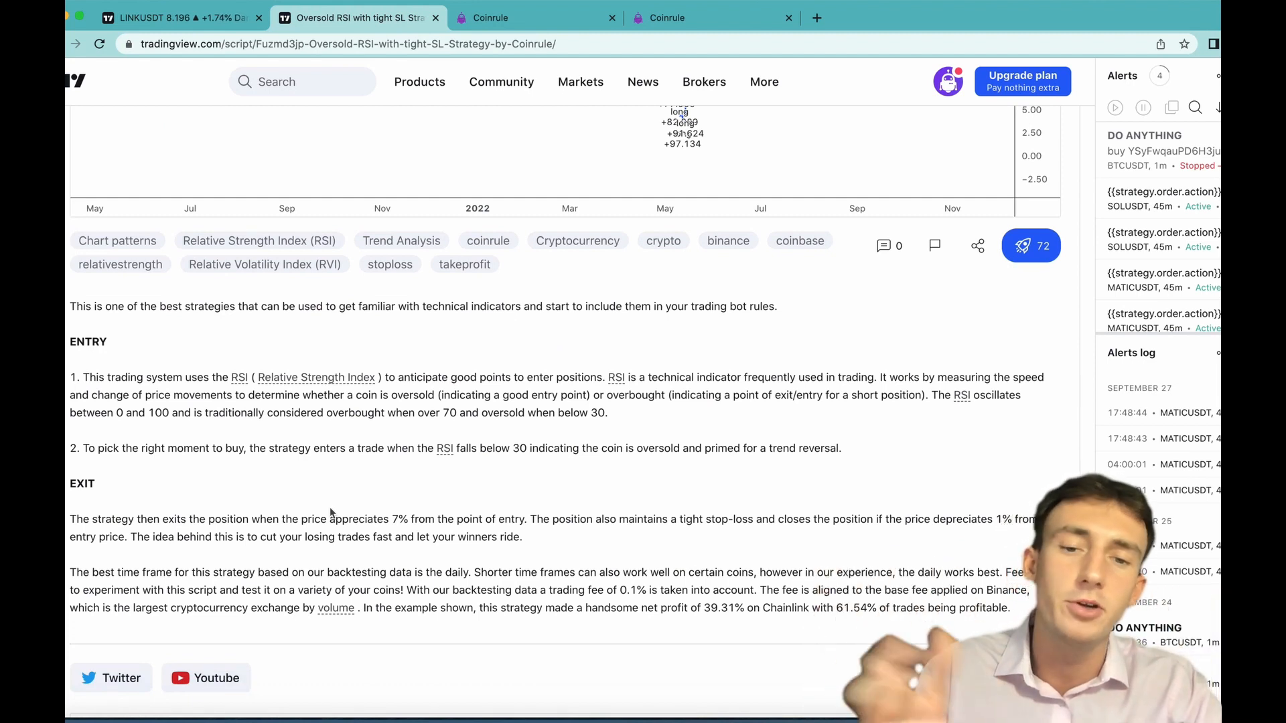
pyautogui.scroll(-3)
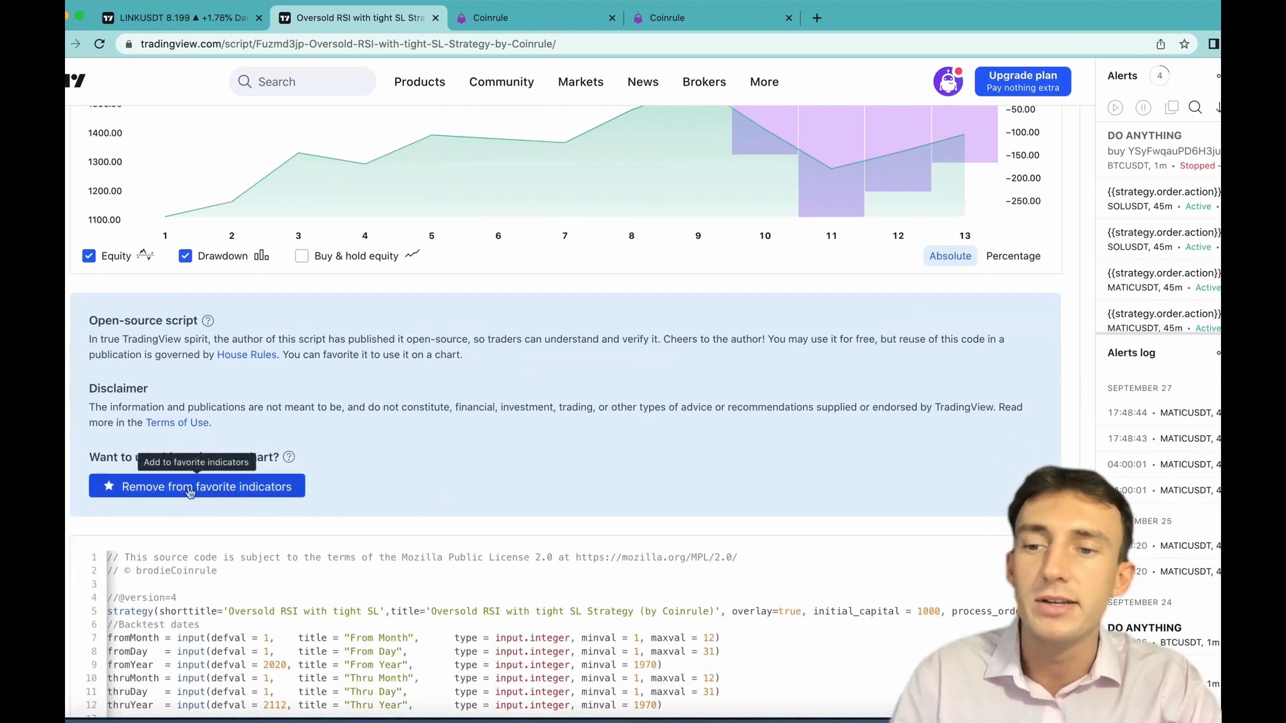
pyautogui.moveTo(246, 486)
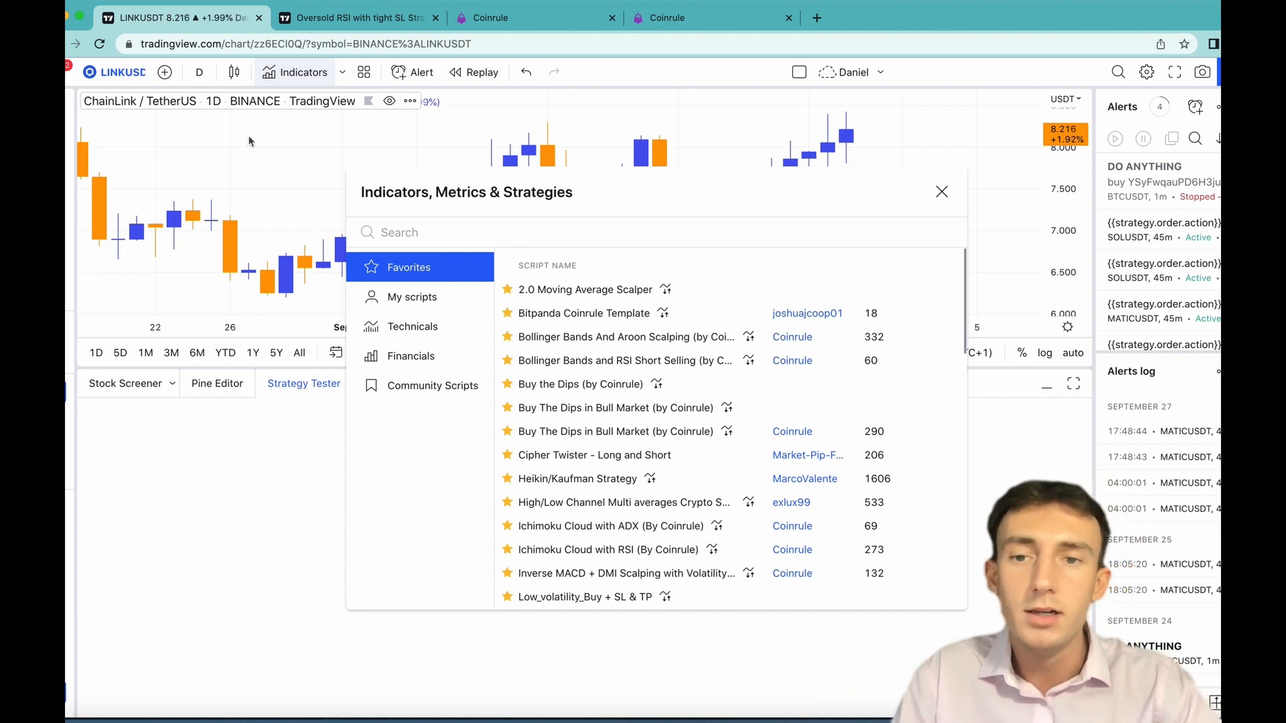
pyautogui.moveTo(631, 385)
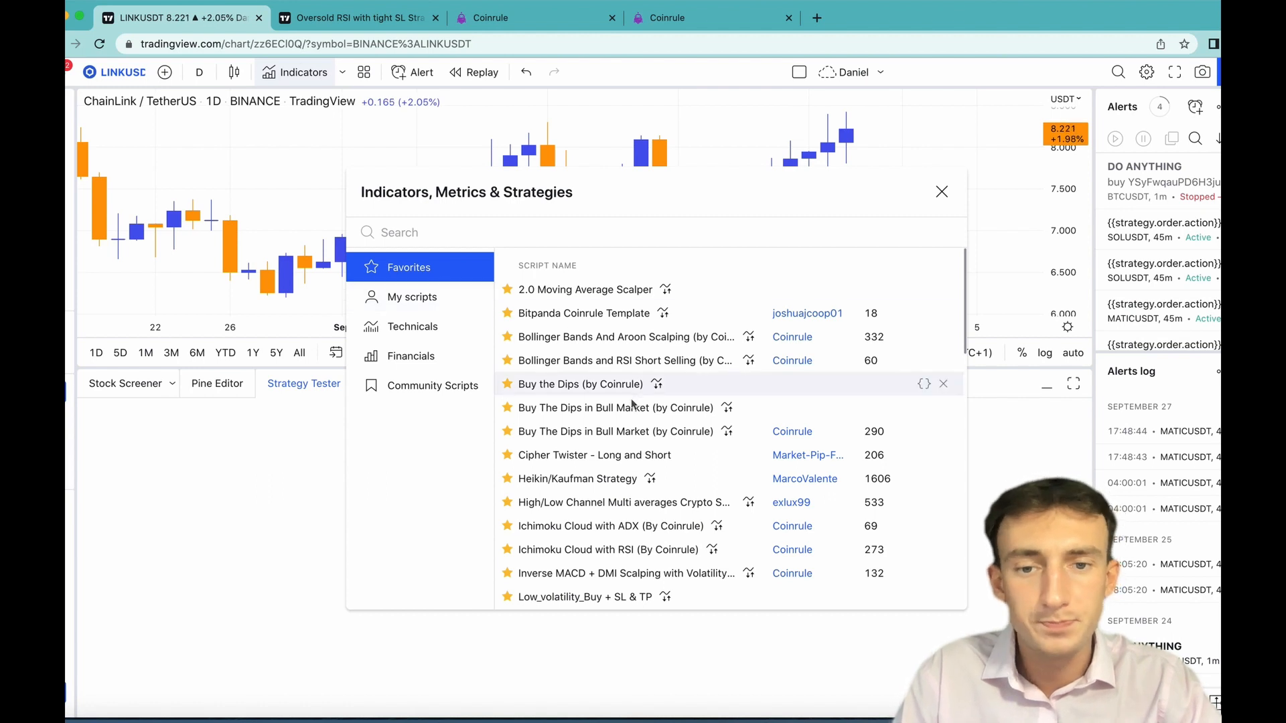
pyautogui.scroll(-3)
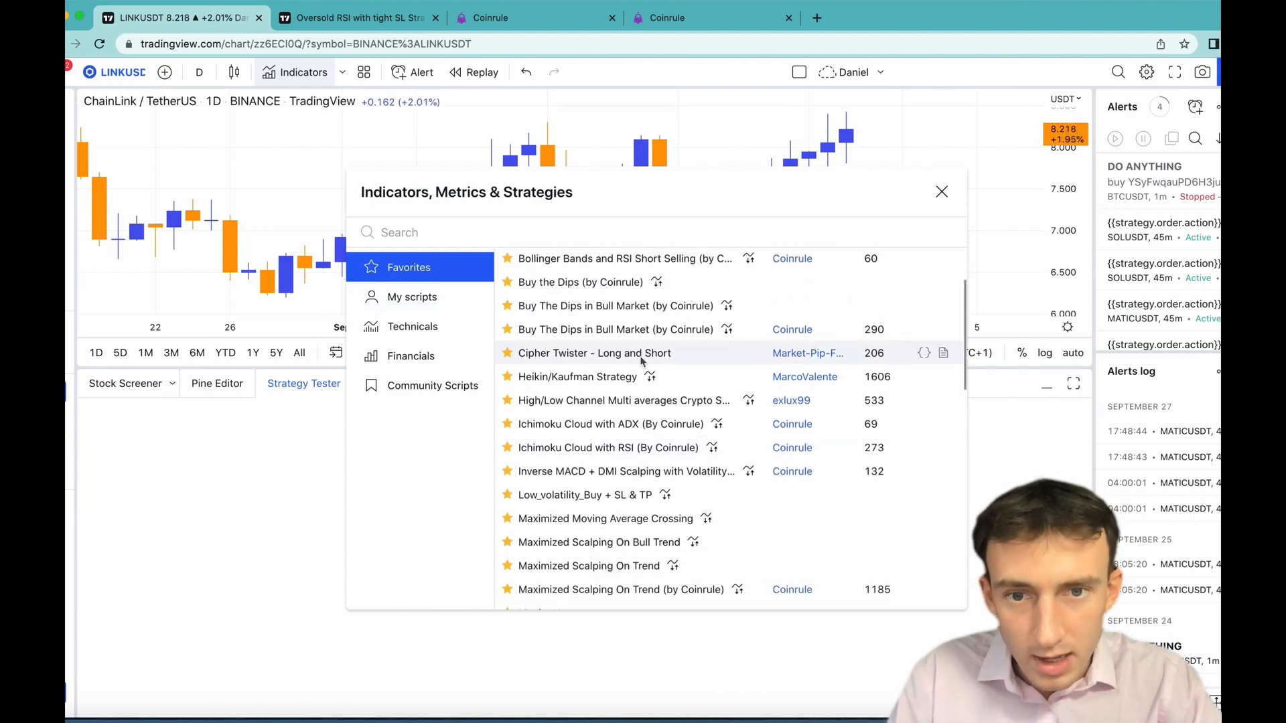
pyautogui.scroll(-3)
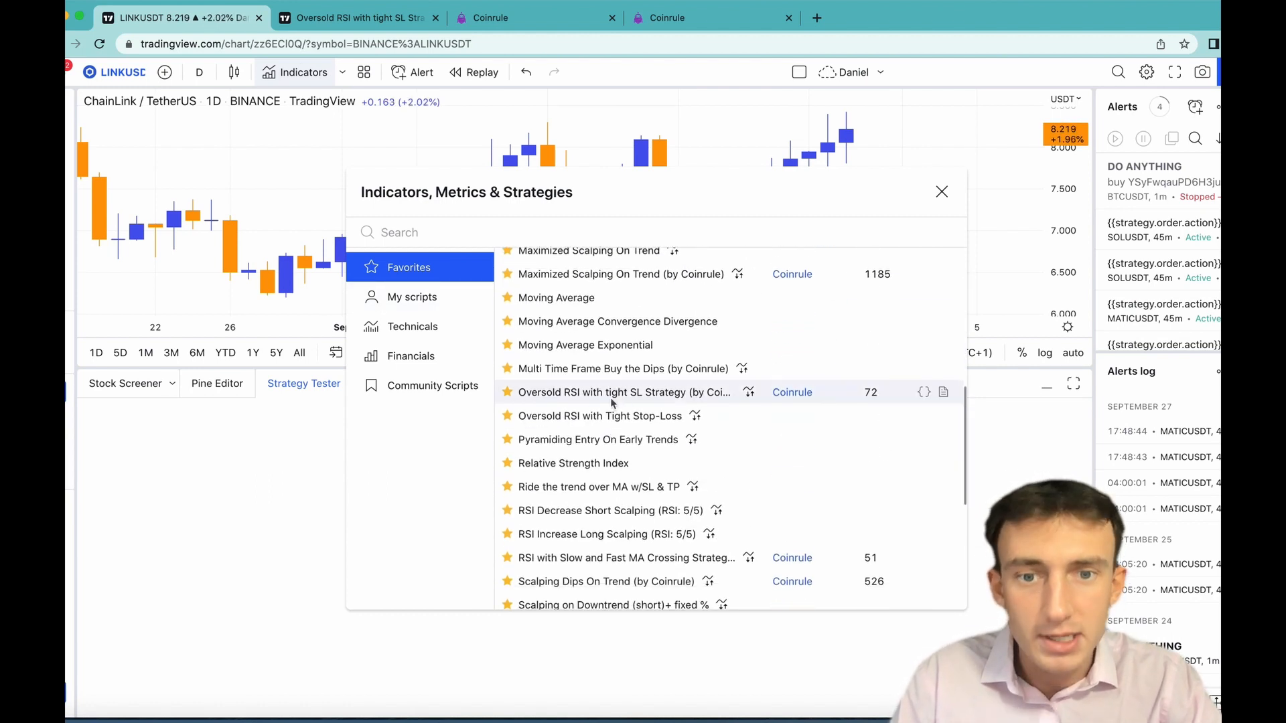
pyautogui.click(623, 392)
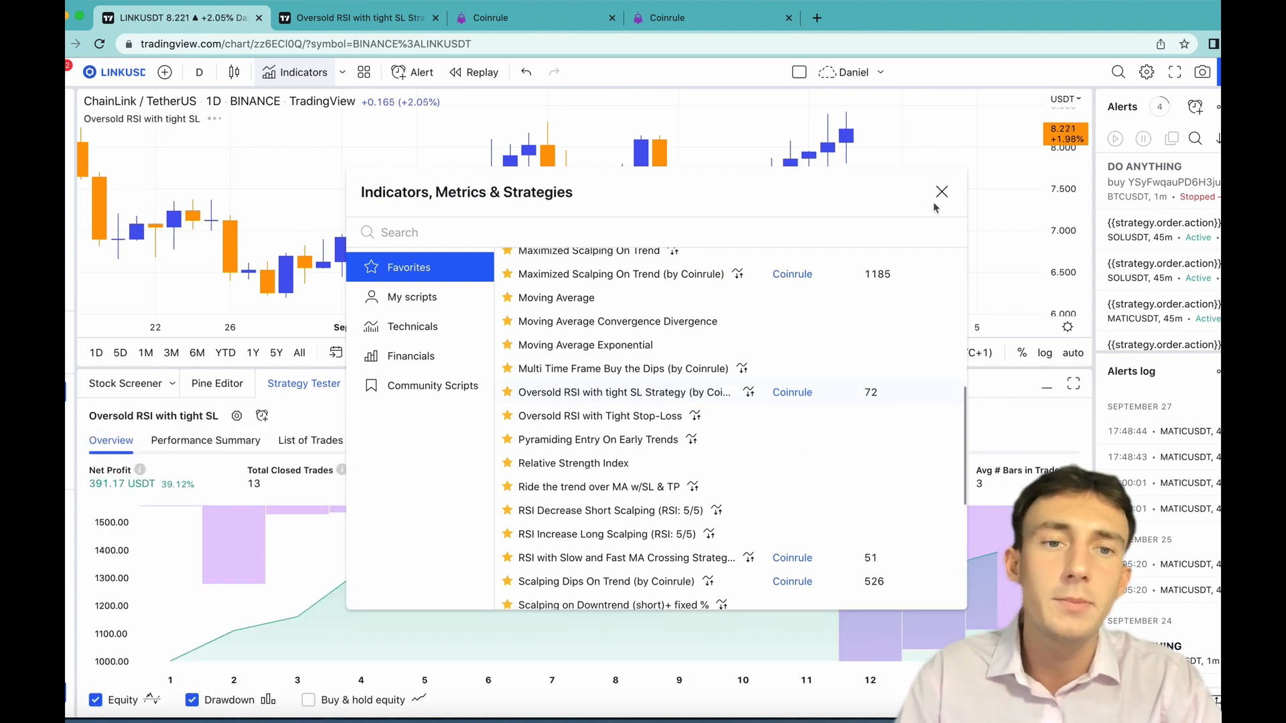
# - Dismiss the script list to review the backtest: 391.17 USDT net profit, 13 trades, 61.54% profitable
pyautogui.click(940, 192)
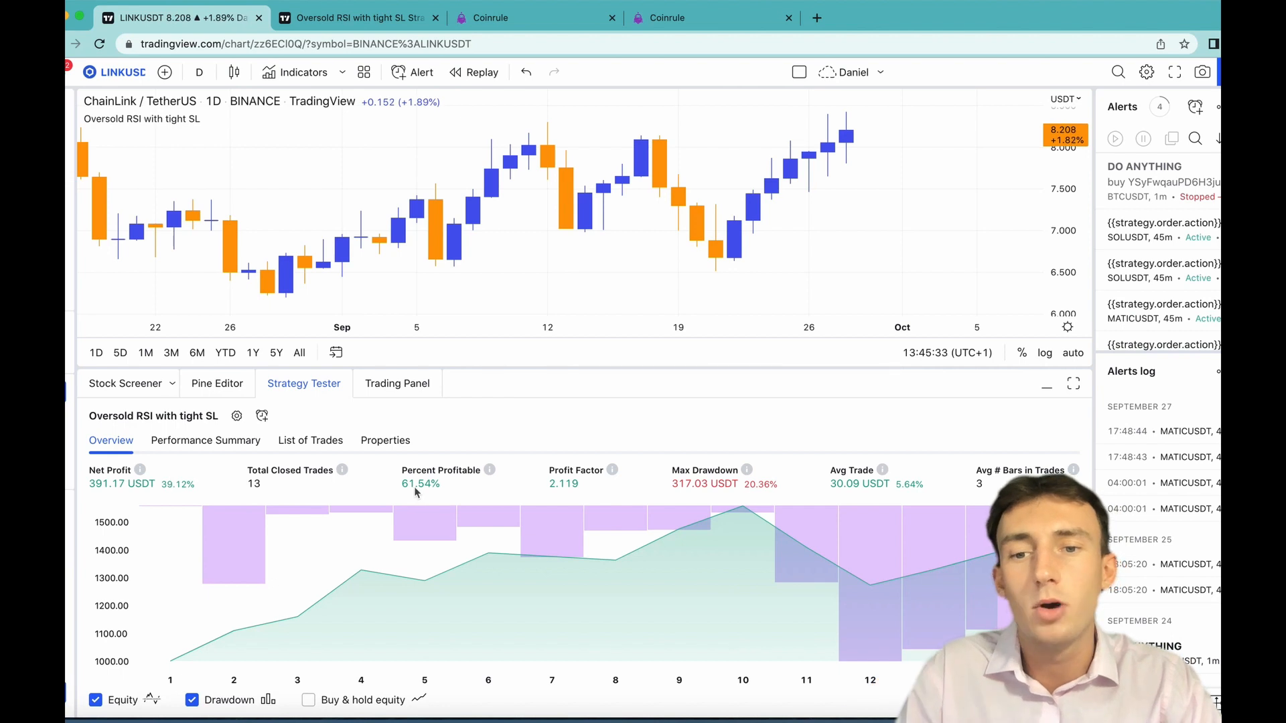
pyautogui.moveTo(454, 487)
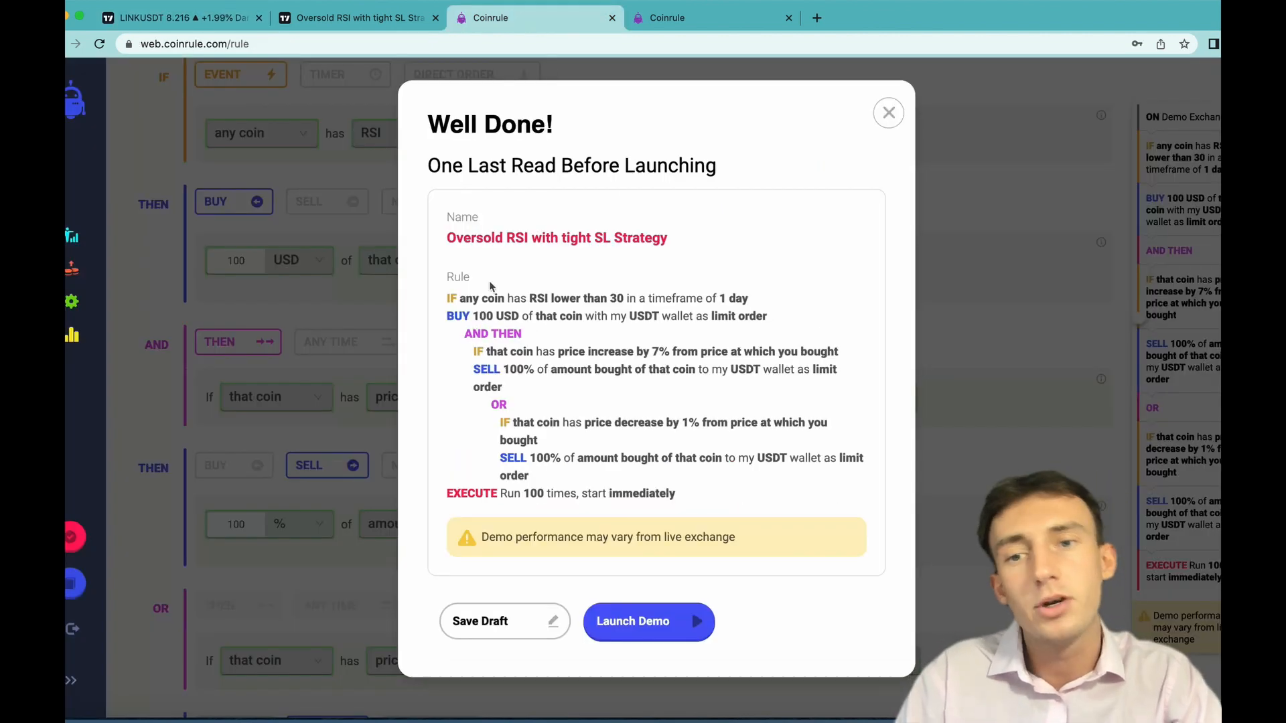
pyautogui.moveTo(565, 293)
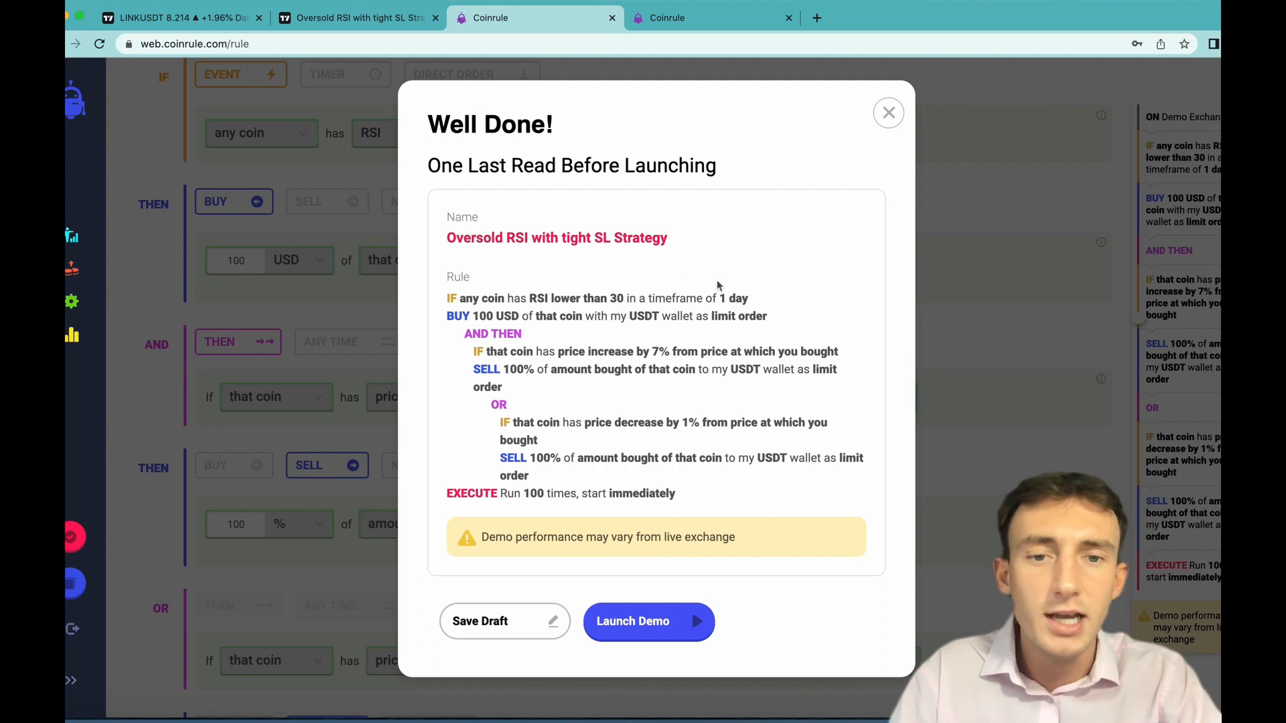
pyautogui.moveTo(666, 258)
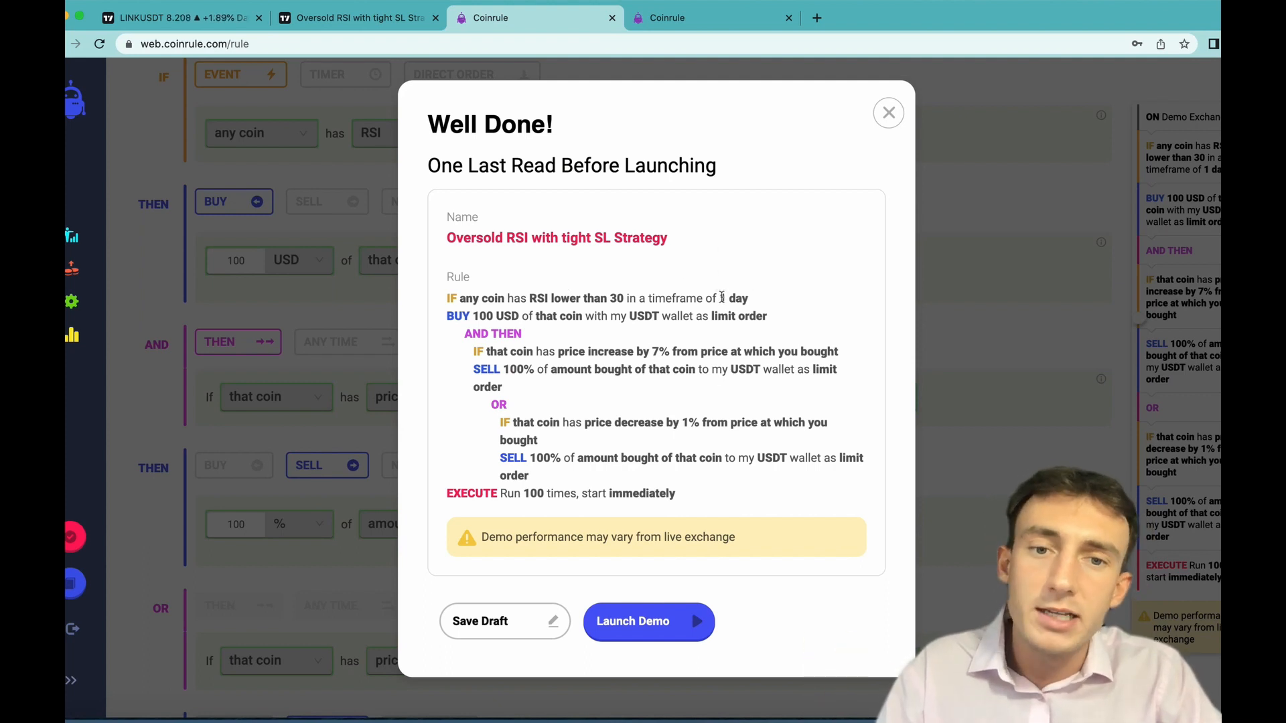
# - Launch the Oversold RSI rule in demo mode from the Well Done dialog, then go to Settings
pyautogui.doubleClick(734, 298)
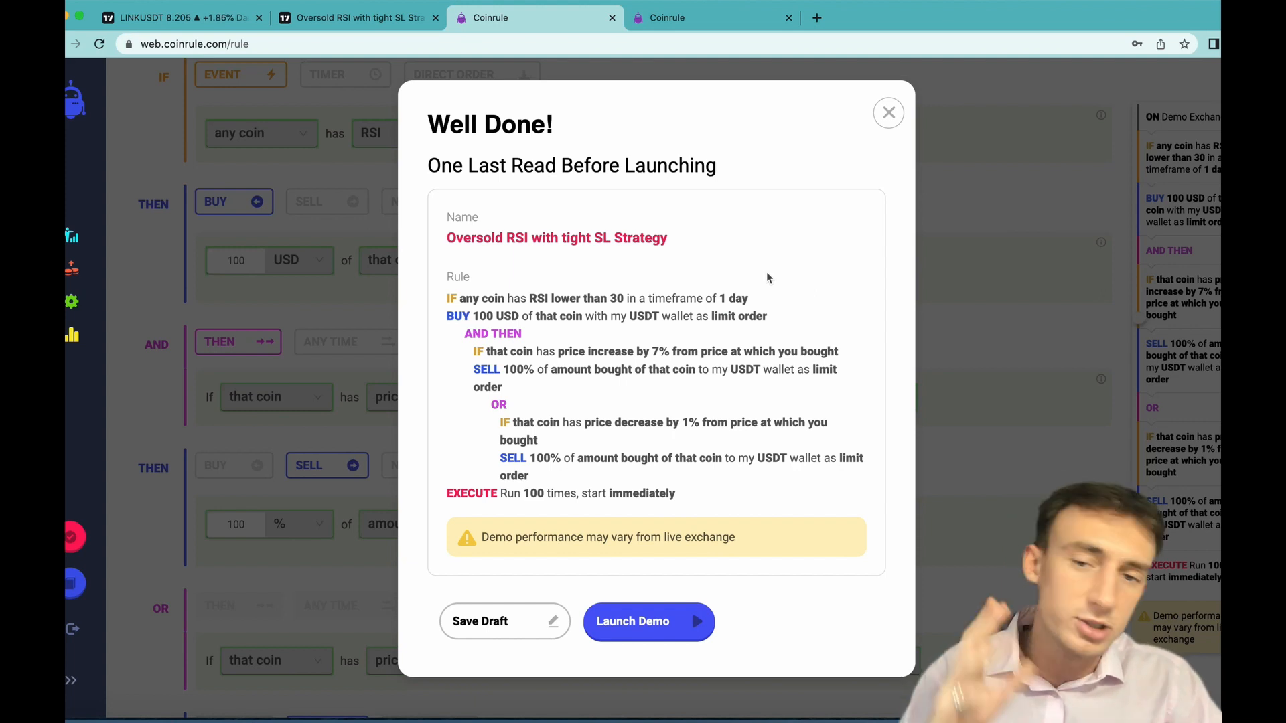
pyautogui.moveTo(679, 564)
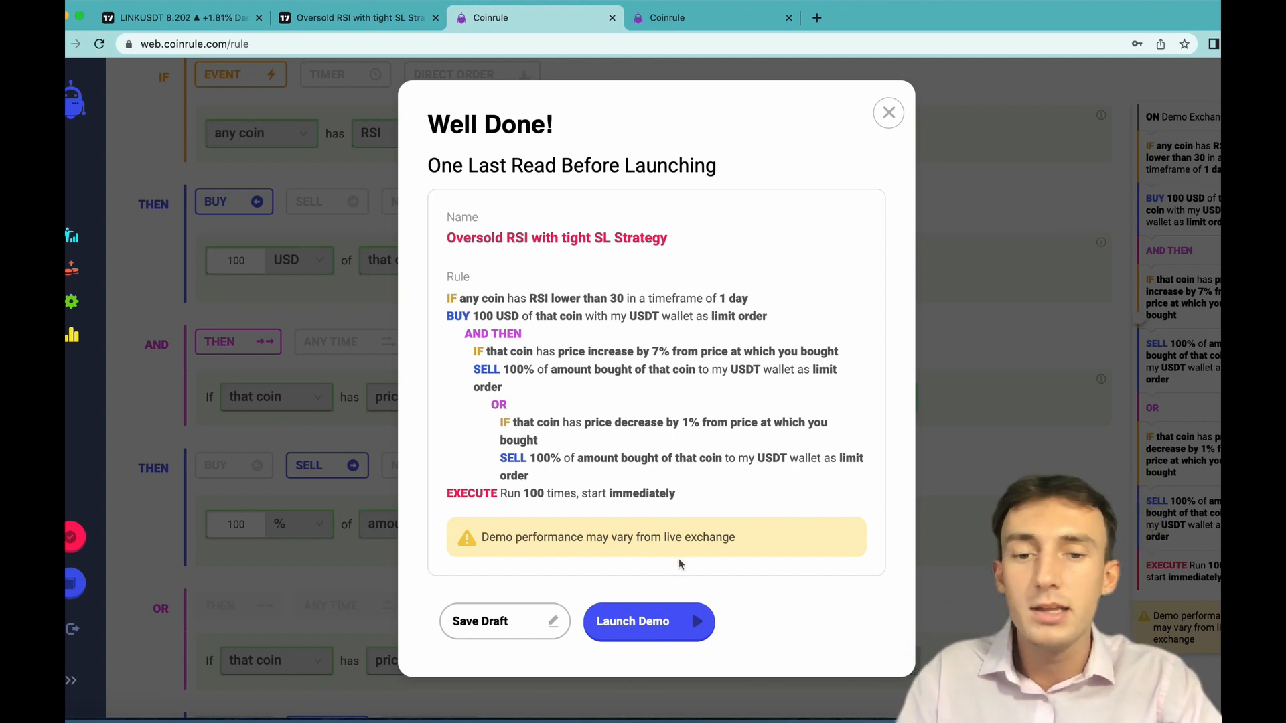
pyautogui.click(648, 621)
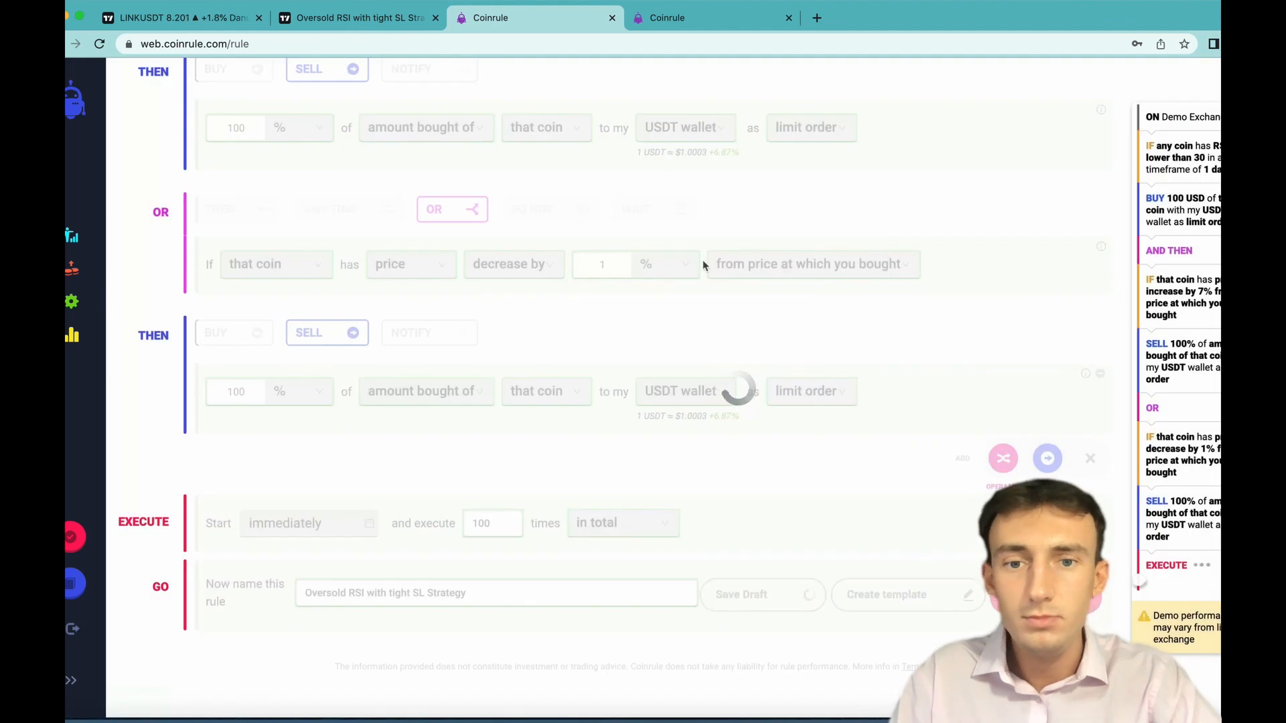
pyautogui.click(740, 594)
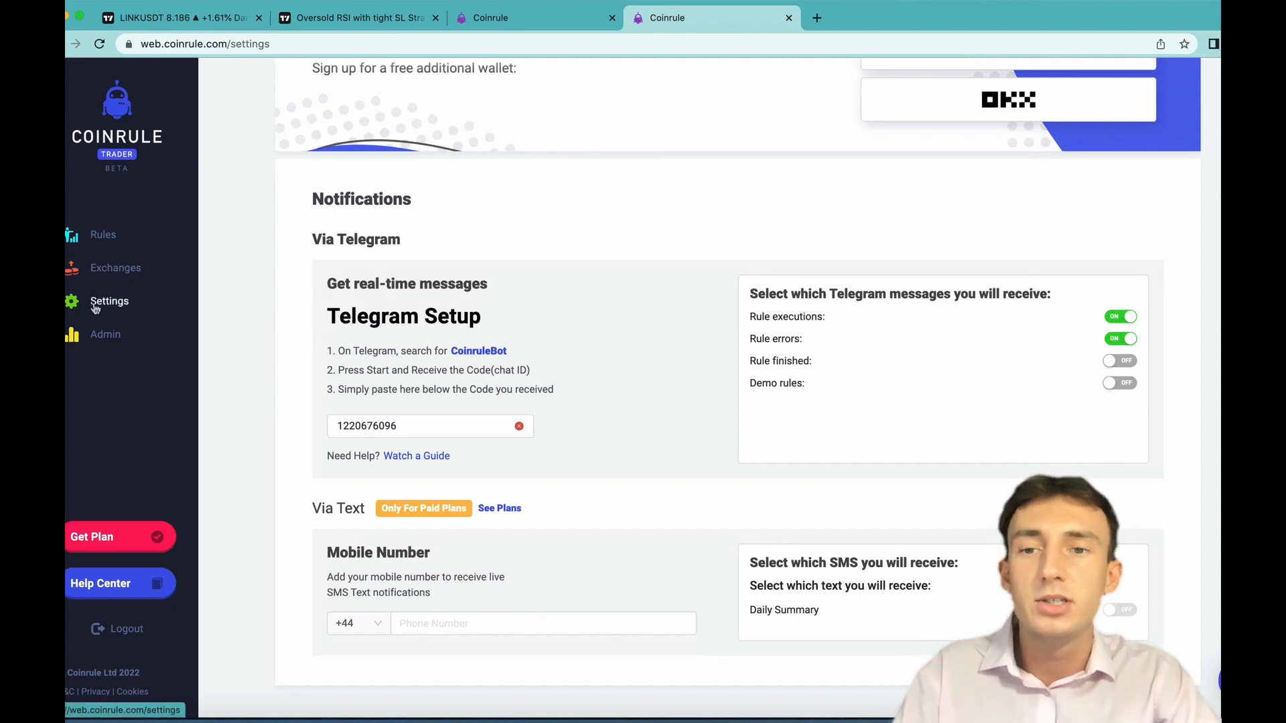
# - Bring the Advanced settings into view showing the $50M market cap buying floor
pyautogui.scroll(-3)
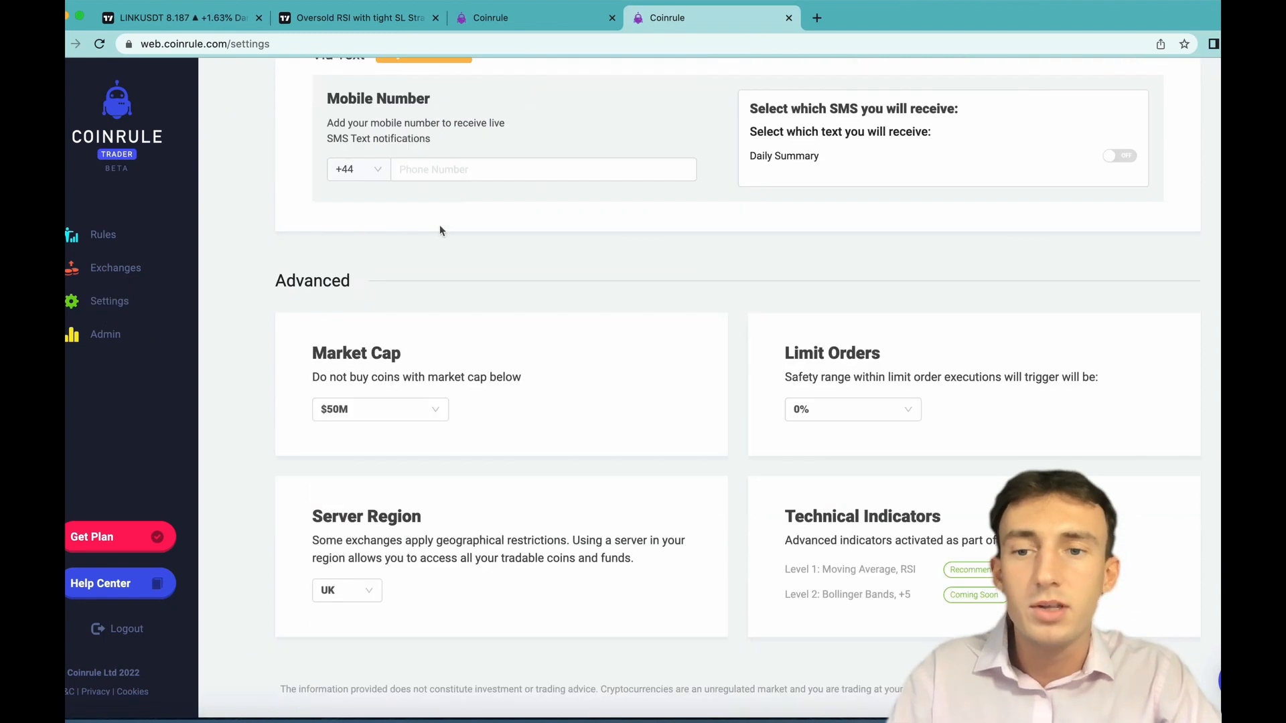
pyautogui.moveTo(406, 348)
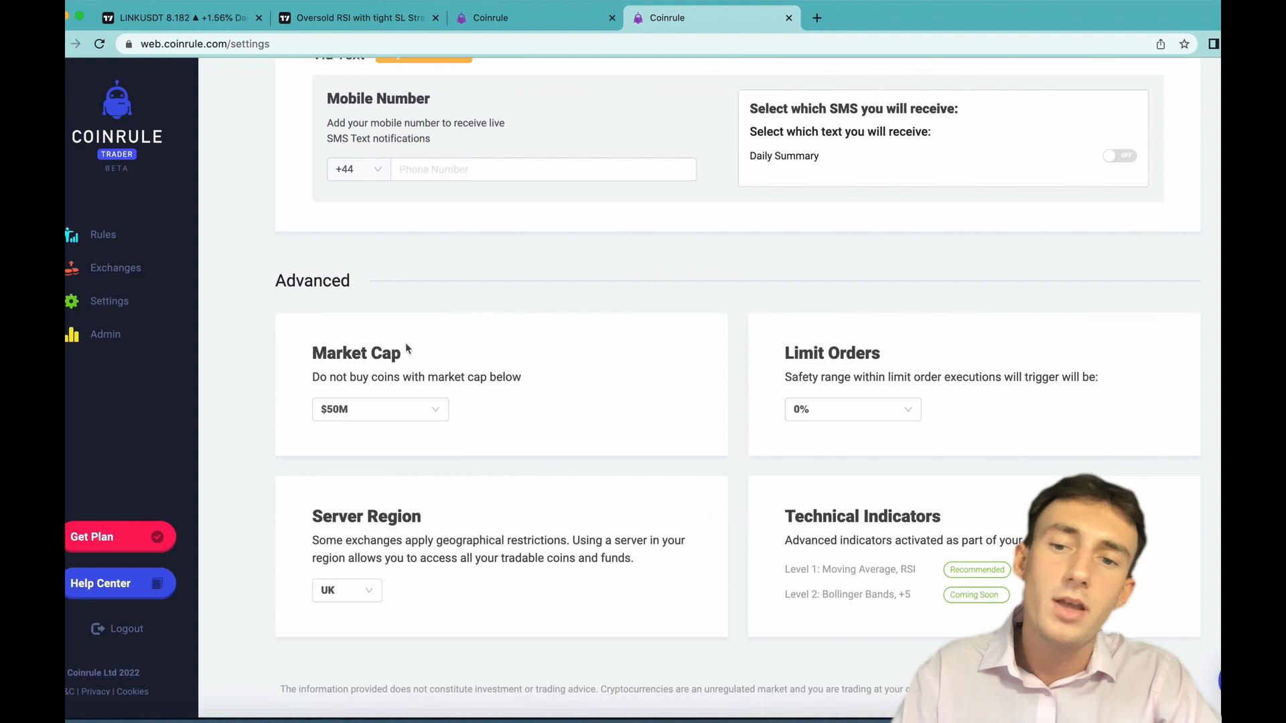